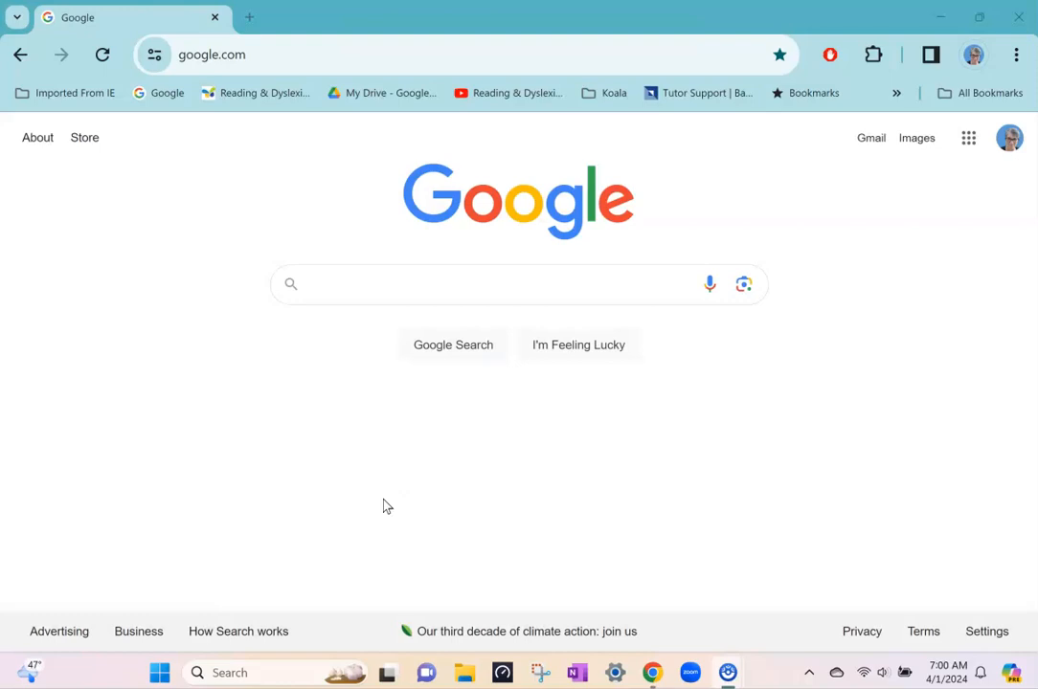
mouse_move(652, 406)
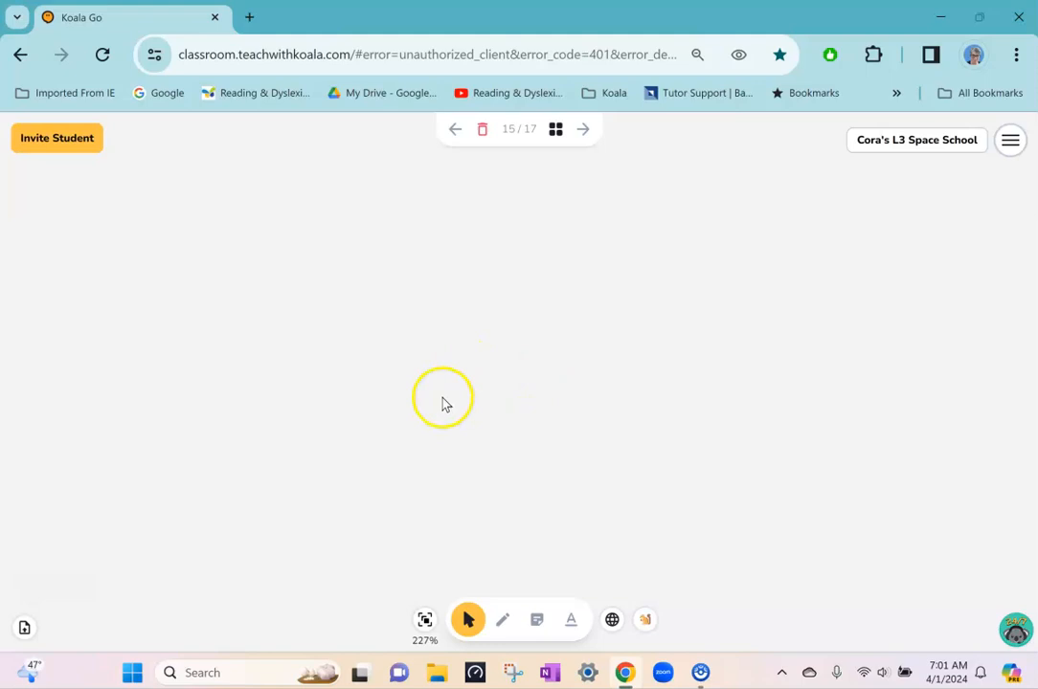
Step: Choose the To vs. Too PDF in the upload window so its preview appears
click(23, 628)
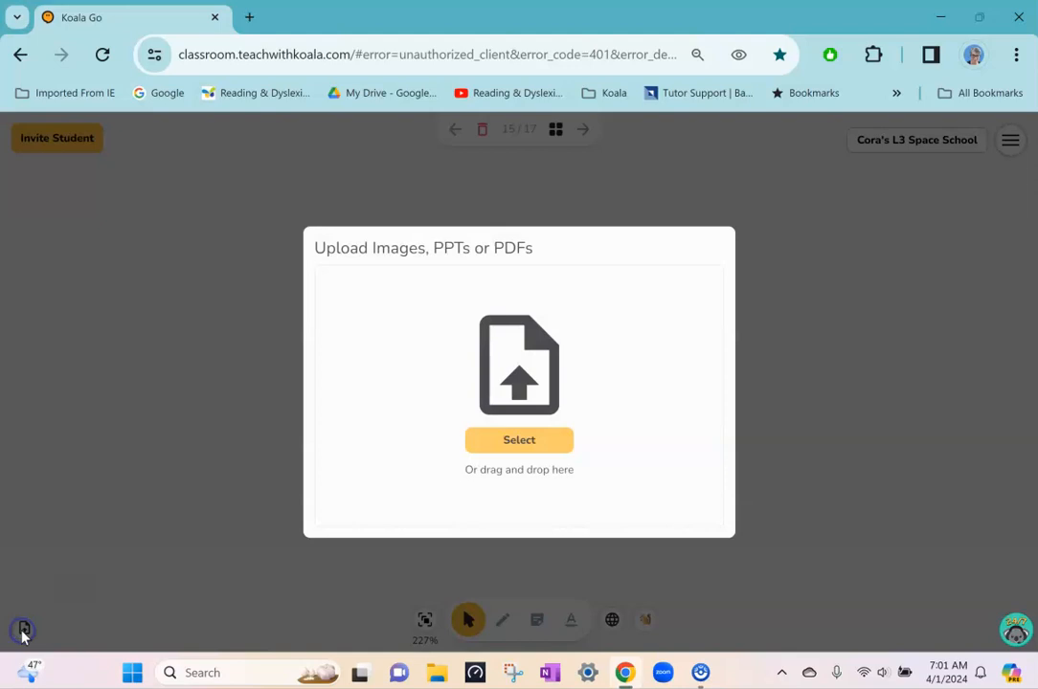
click(519, 438)
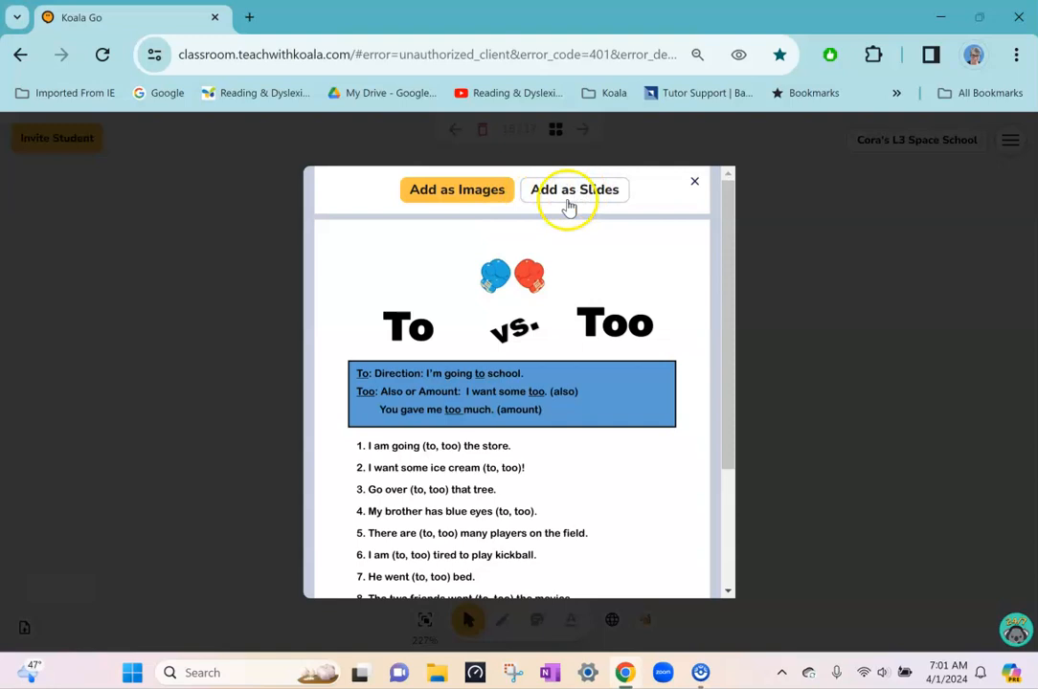
Step: Add the To vs. Too worksheet pages to the whiteboard as slides
click(456, 190)
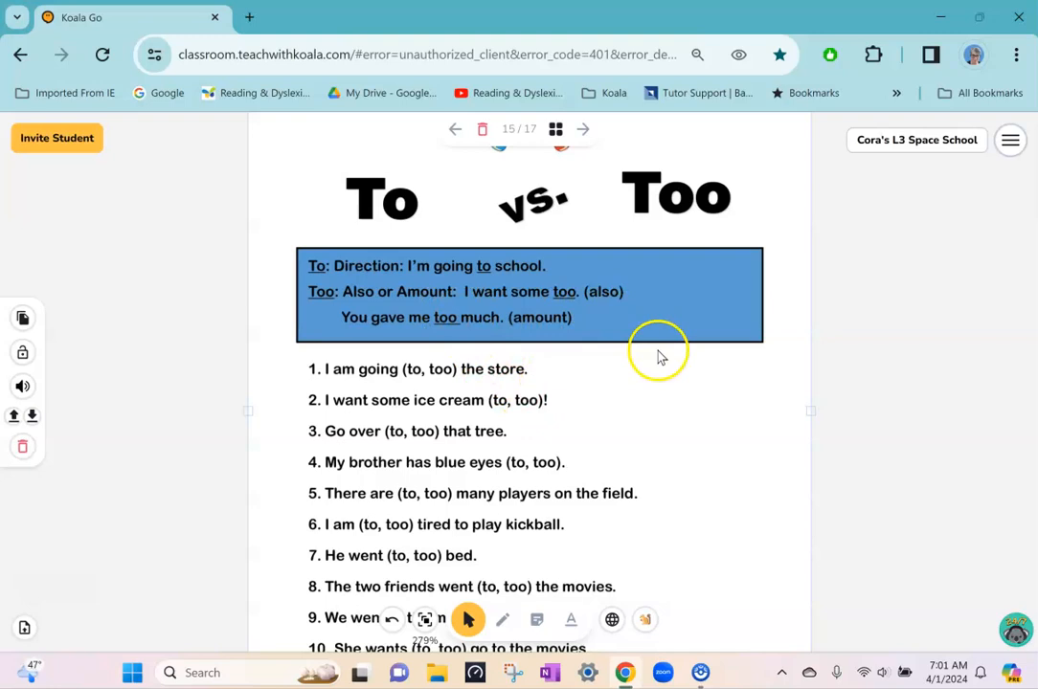
mouse_move(521, 278)
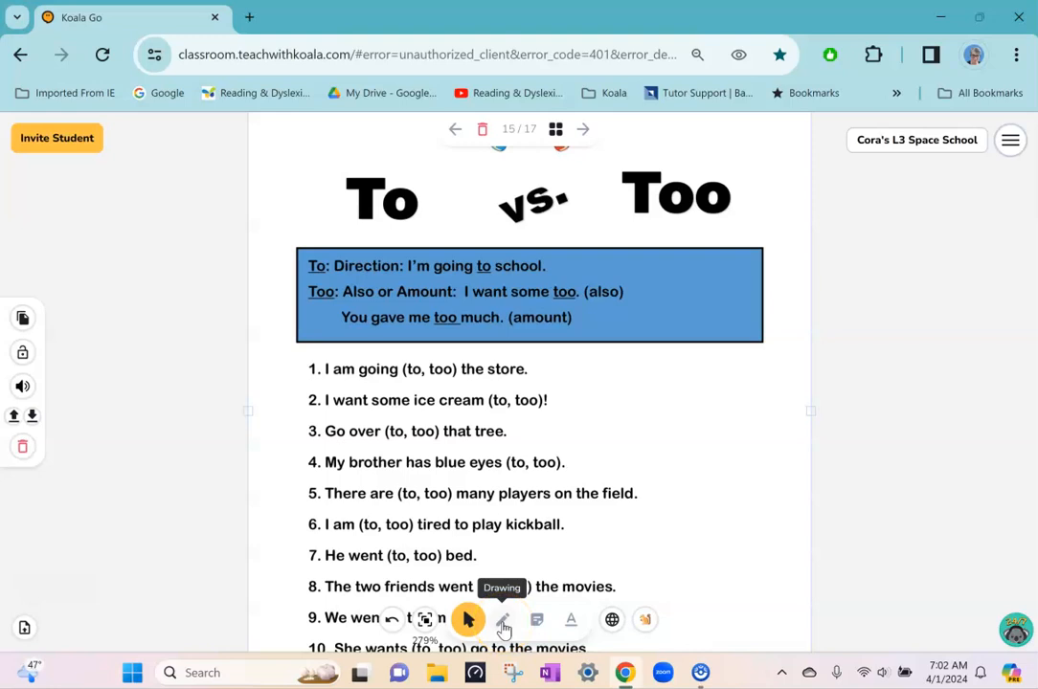
Step: Underline answers on the To vs. Too sheet in pink pen, then return to Select mode
click(502, 621)
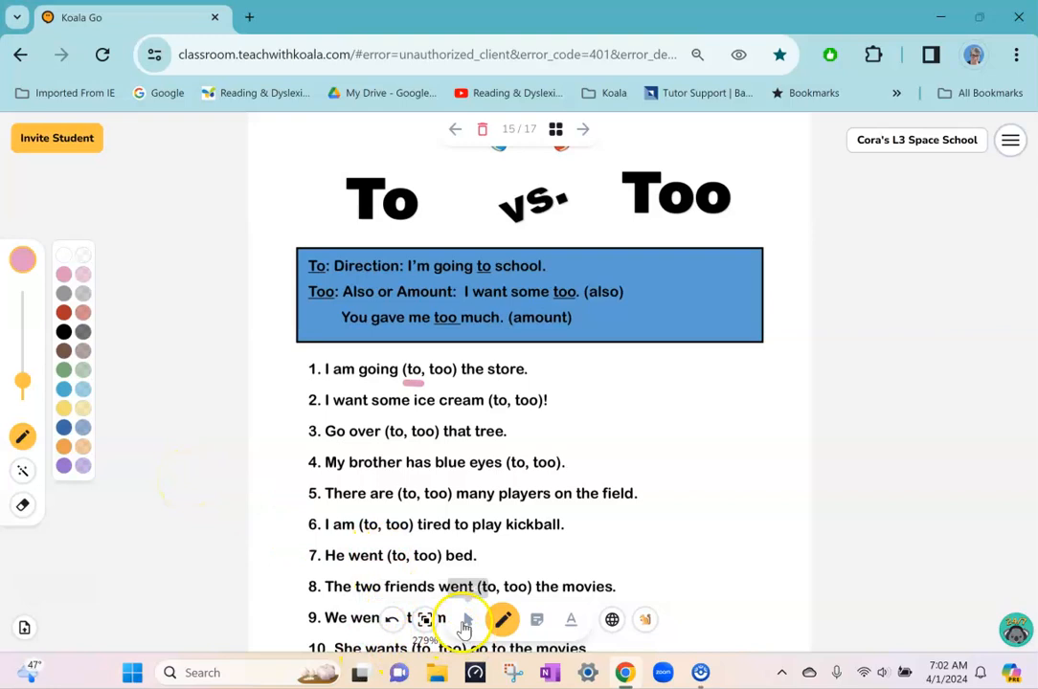
click(584, 130)
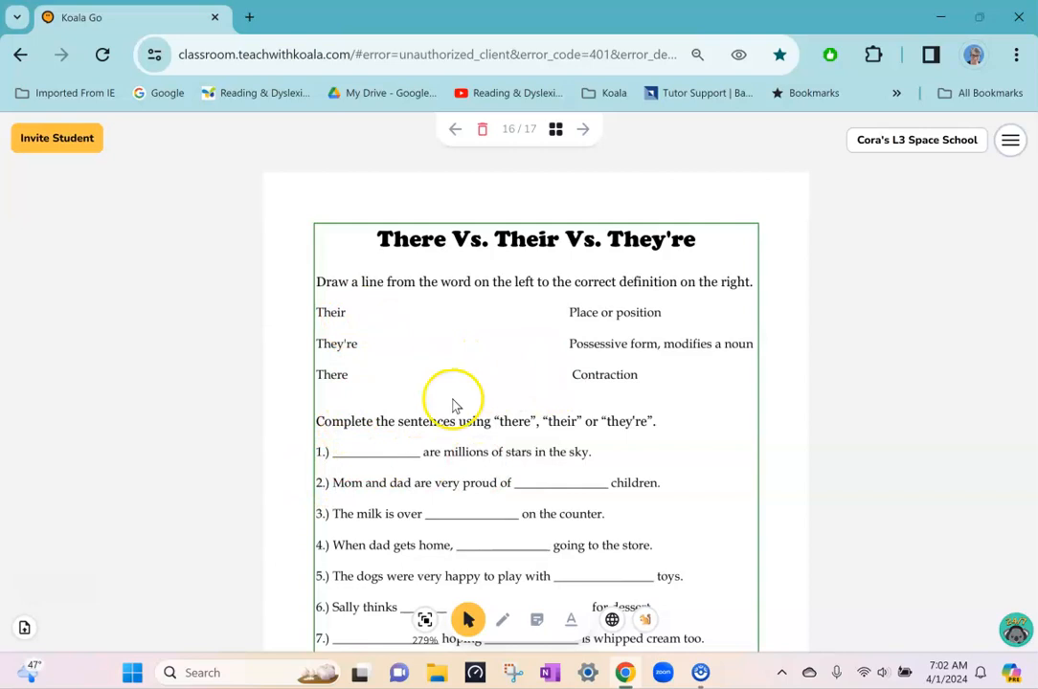
Step: Draw pink lines linking Their, They're and There to their matching definitions
click(502, 620)
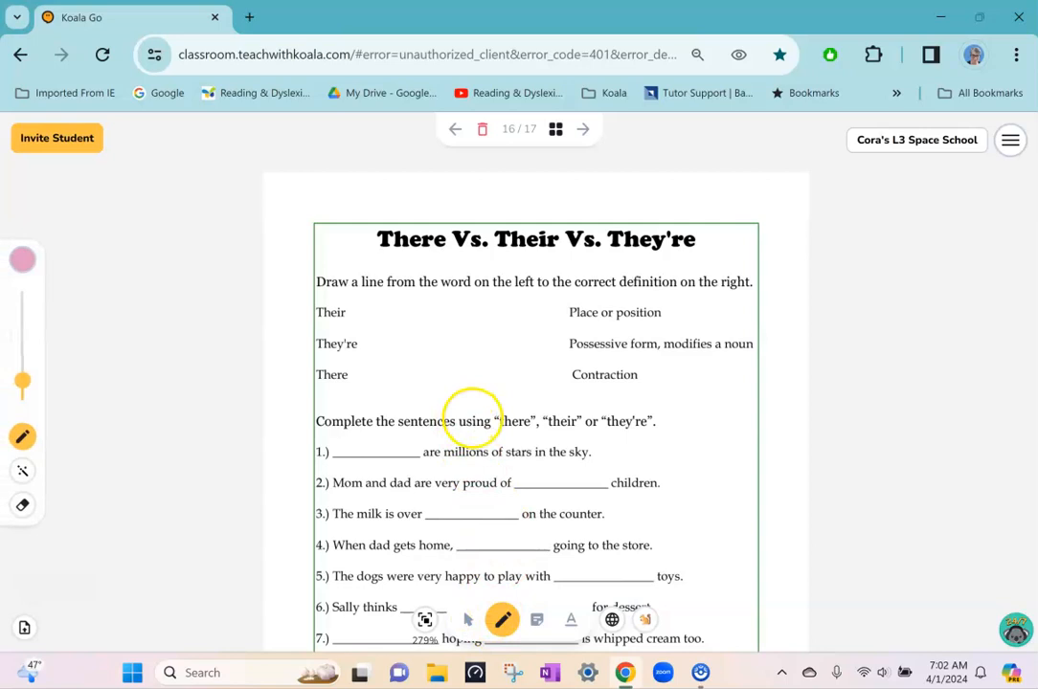
drag(356, 318, 402, 325)
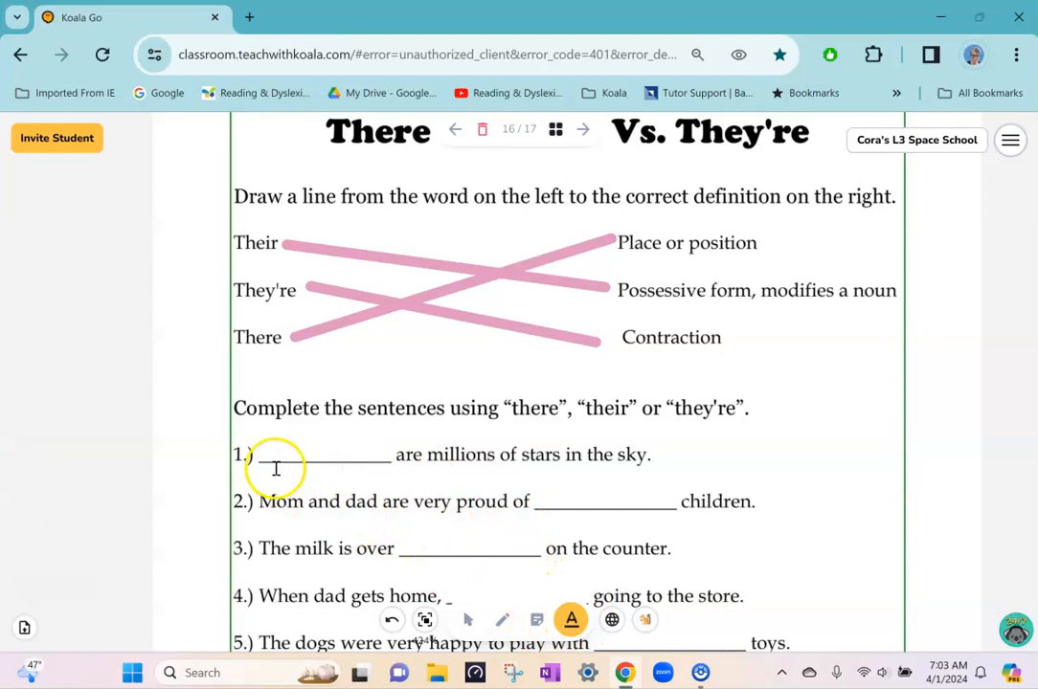
Step: Write 'There' in the first sentence blank of the worksheet
text(Th)
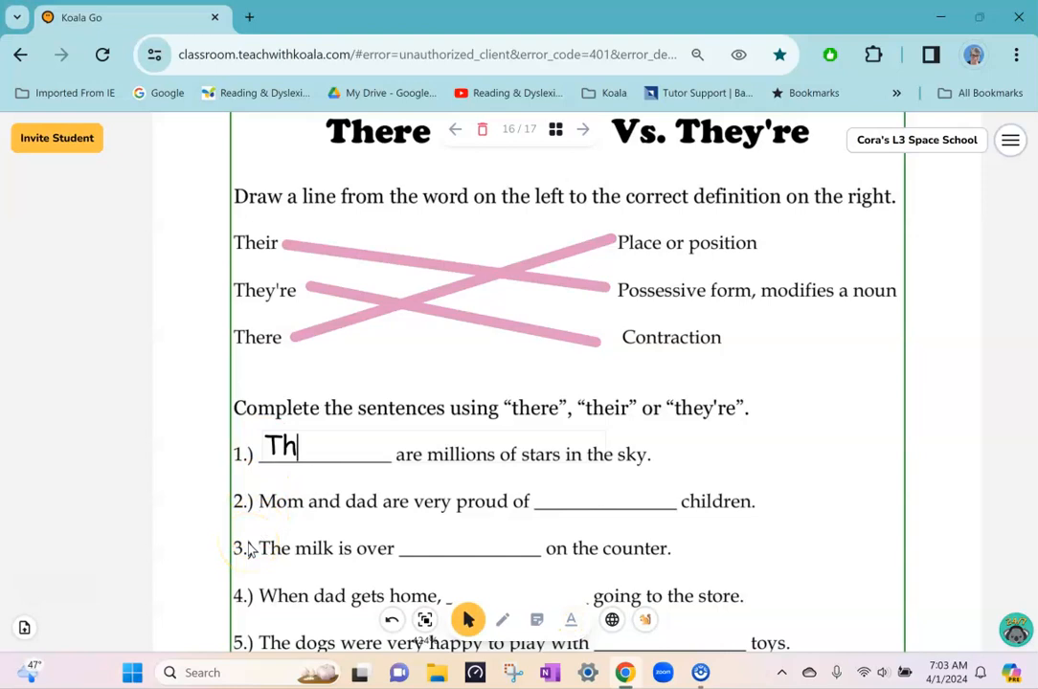
text(ere)
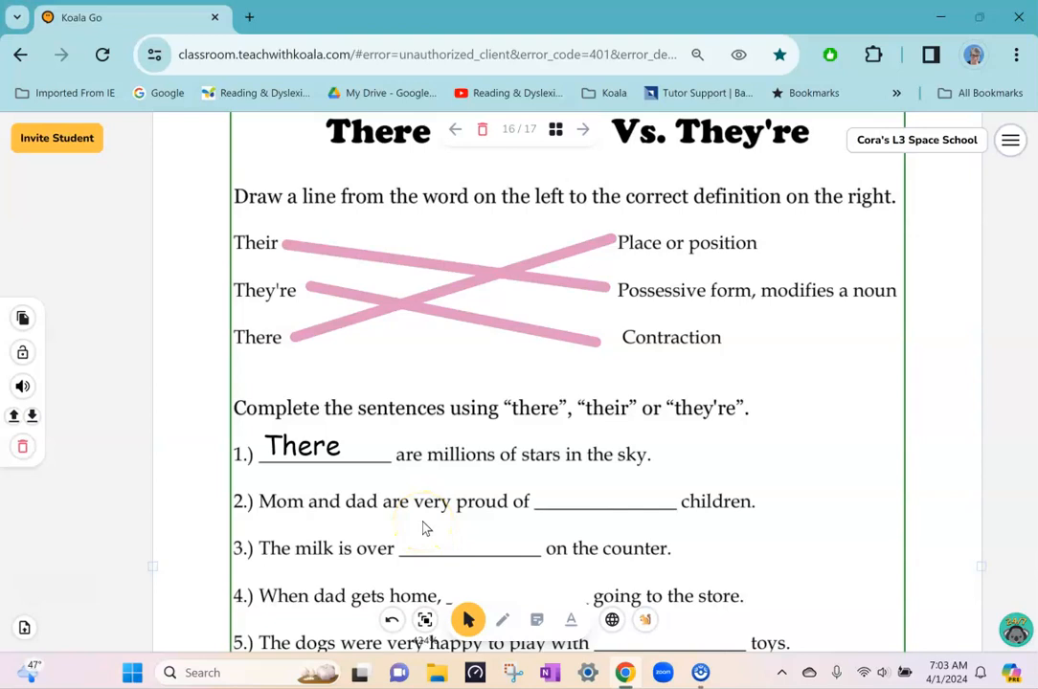
Step: Bring up the upload window and browse for another file
click(582, 128)
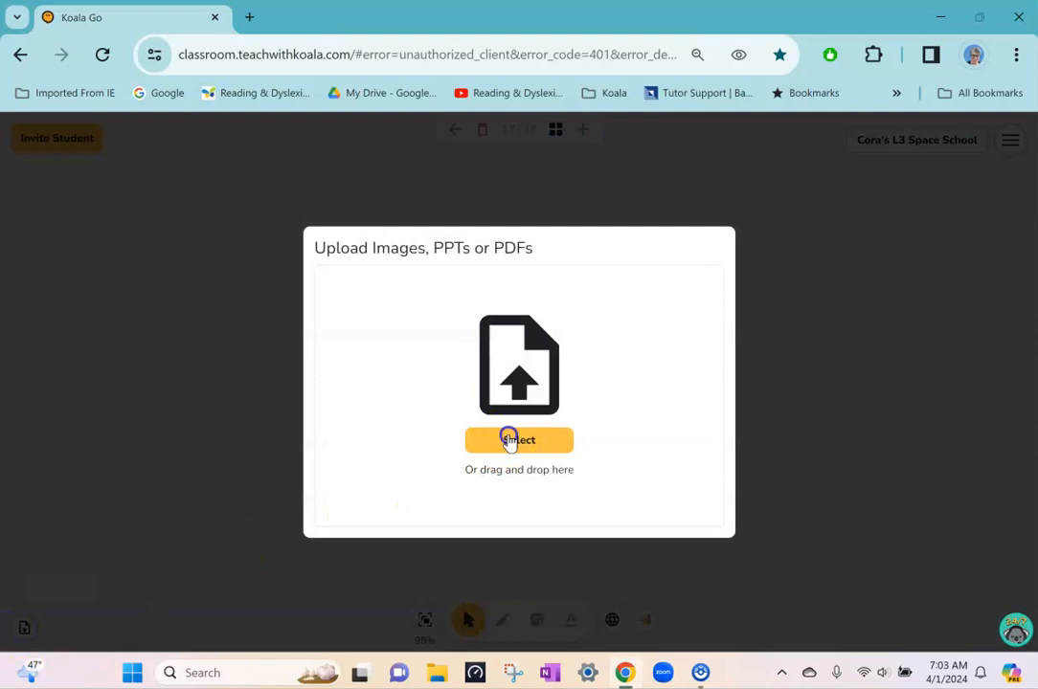
click(519, 439)
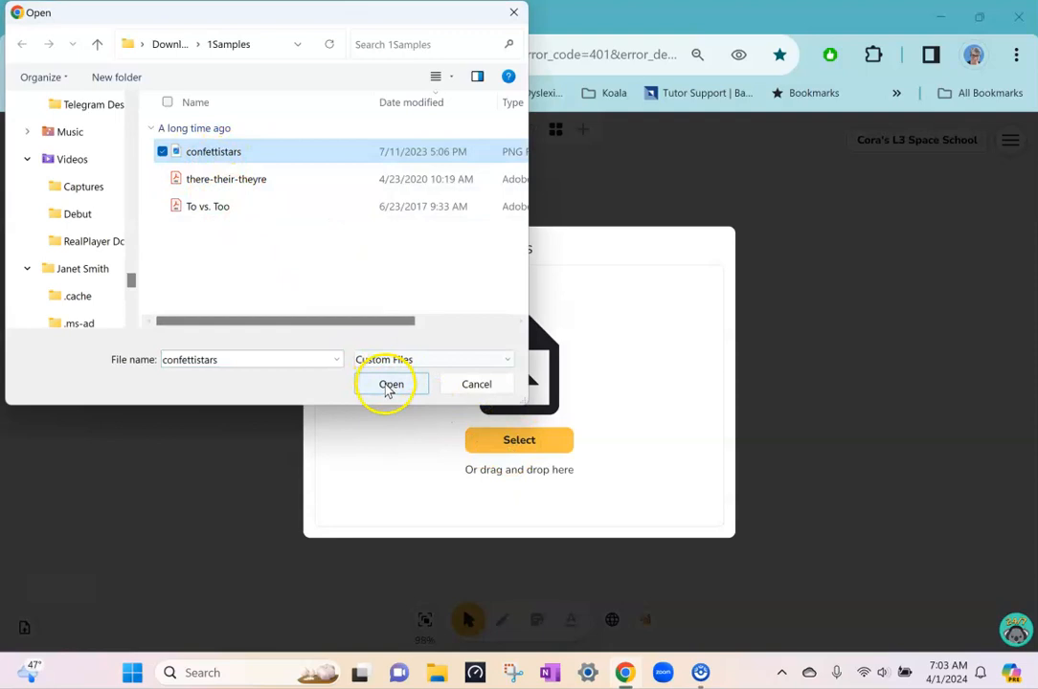
Step: Upload the confettistars image as a new Confetti & Stars game-board slide
click(391, 383)
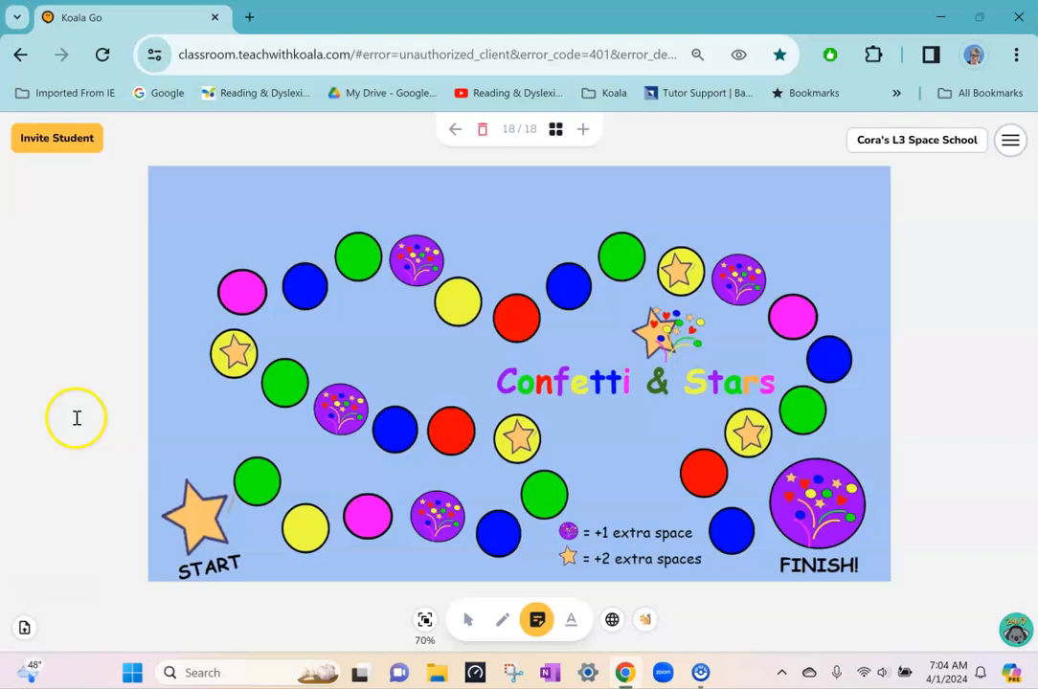
Step: Place pink and brown square game pieces on the board near START
click(467, 621)
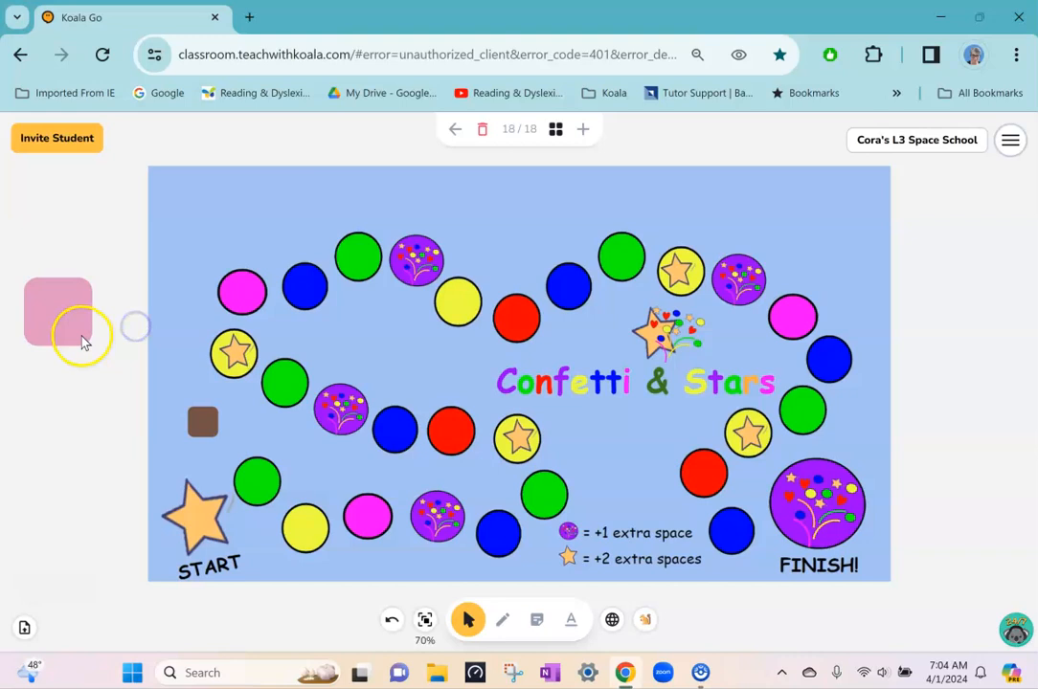
click(203, 424)
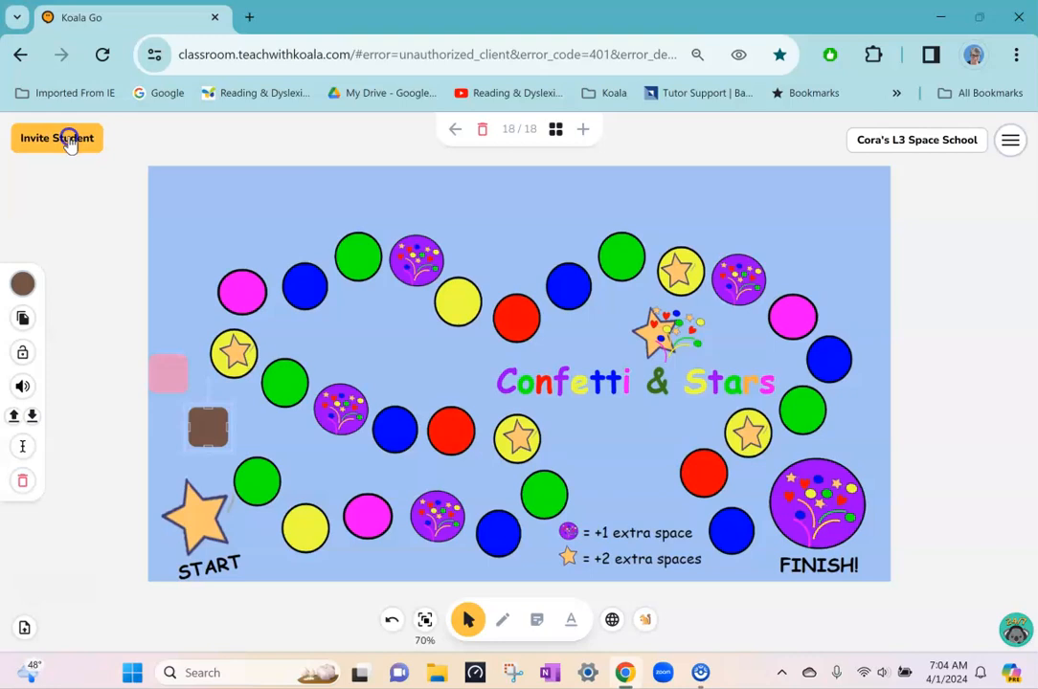
Step: Start the live session, shrink the video panel and list the Confetti, Star, Dice and Gem rewards
click(57, 138)
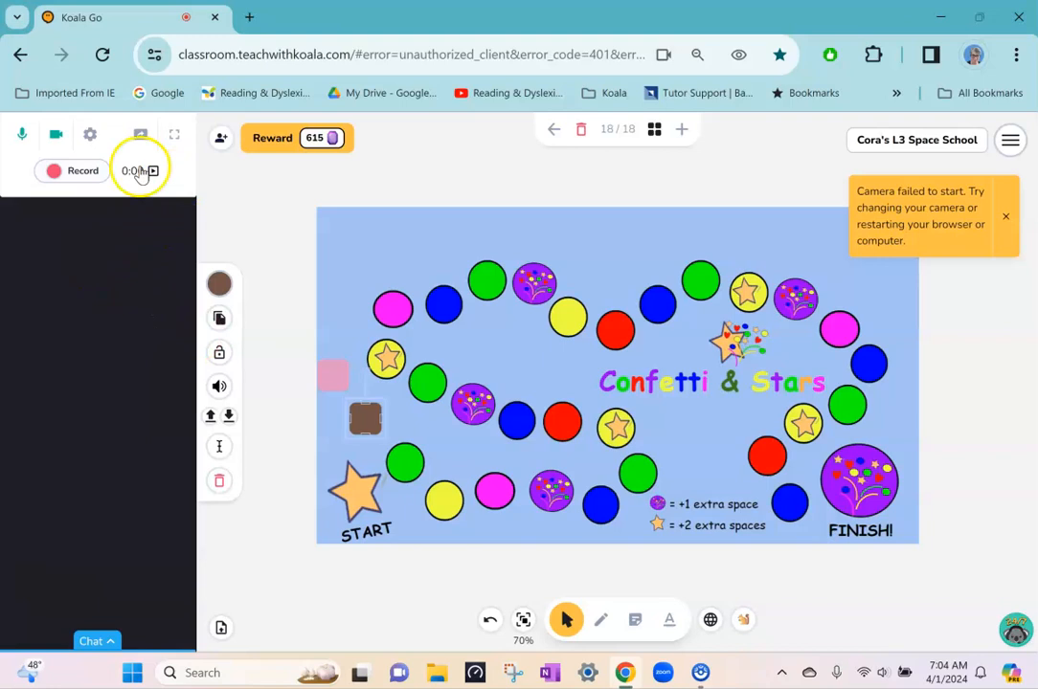
click(21, 134)
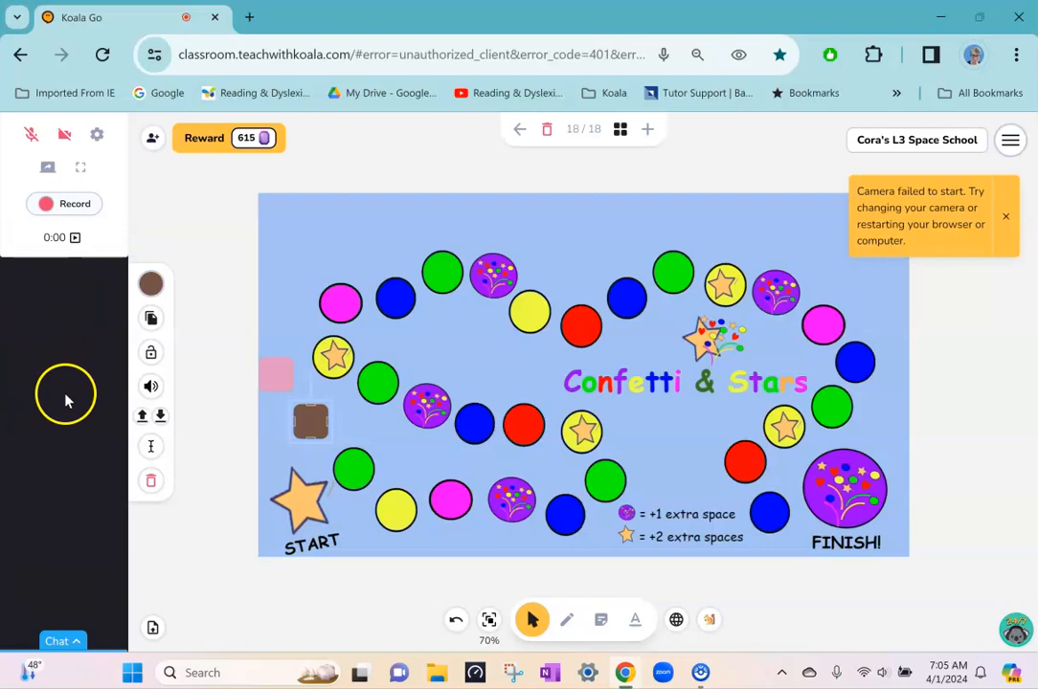
click(203, 138)
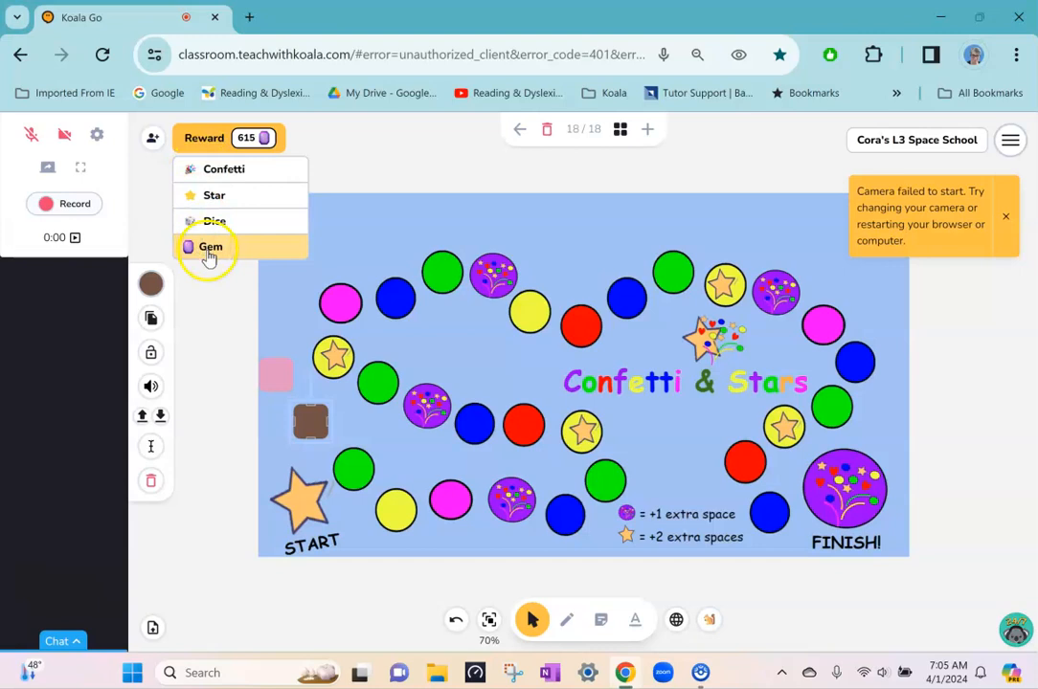